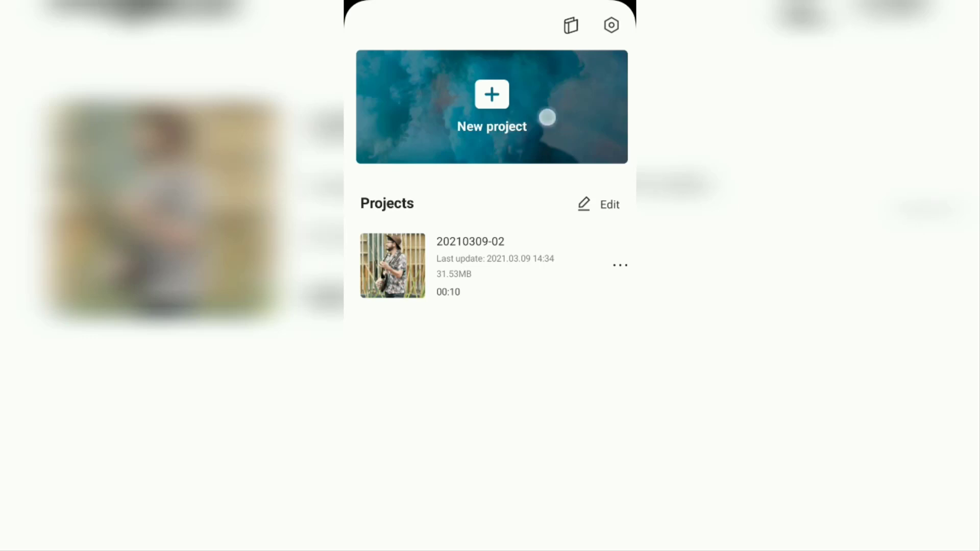
Start a new project and pick the 00:12 parkour clip from the Videos album
left_click(491, 106)
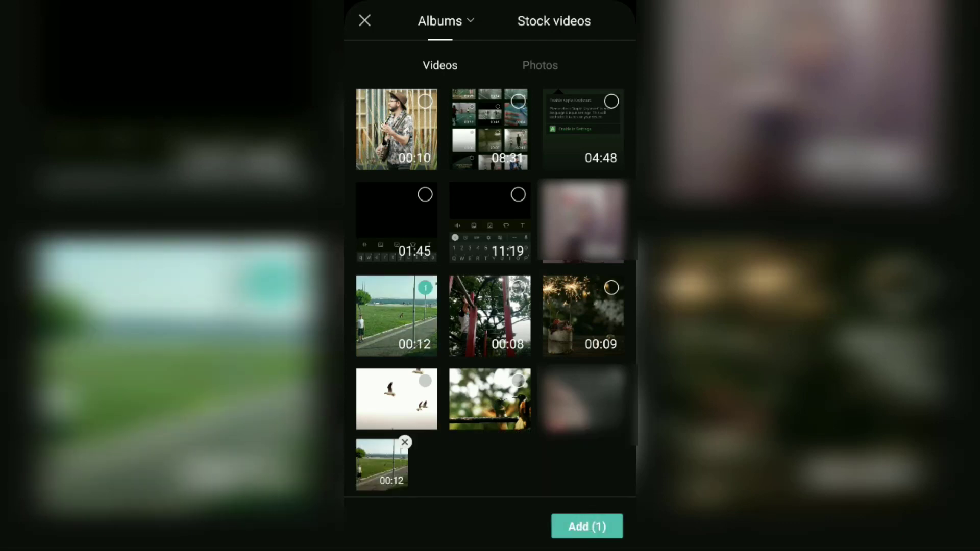
Import the selected parkour clip so it sits alone on the timeline
left_click(586, 527)
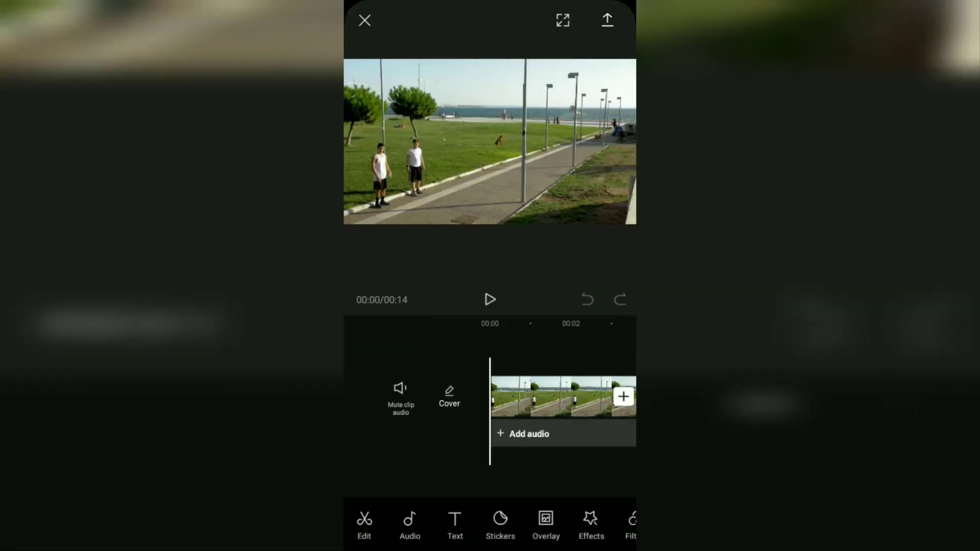
left_click(449, 395)
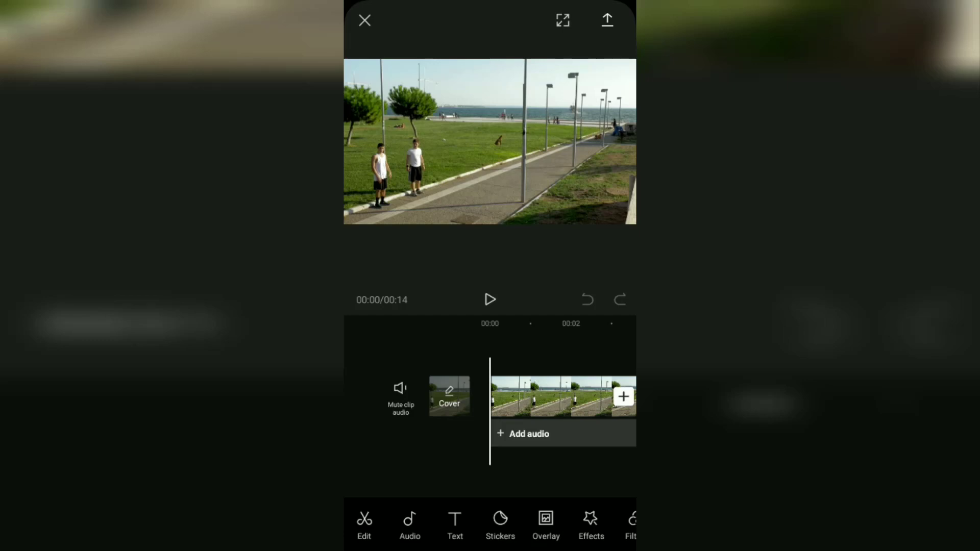
Split the selected clip to keep a roughly 3-second middle section
left_click(562, 397)
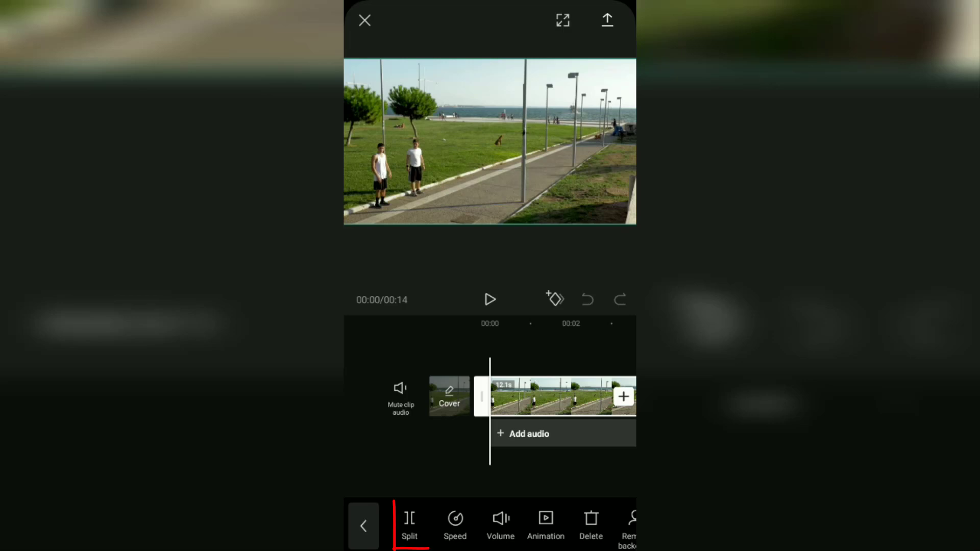
left_click(410, 527)
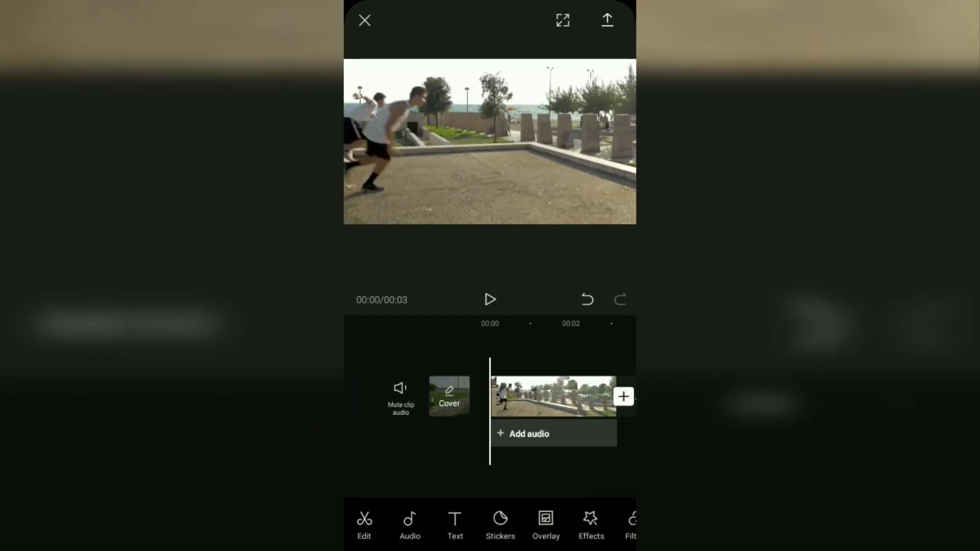
Play the 3-second clip, pause about one second in, and select it to show Split/Speed/Volume options
left_click(490, 299)
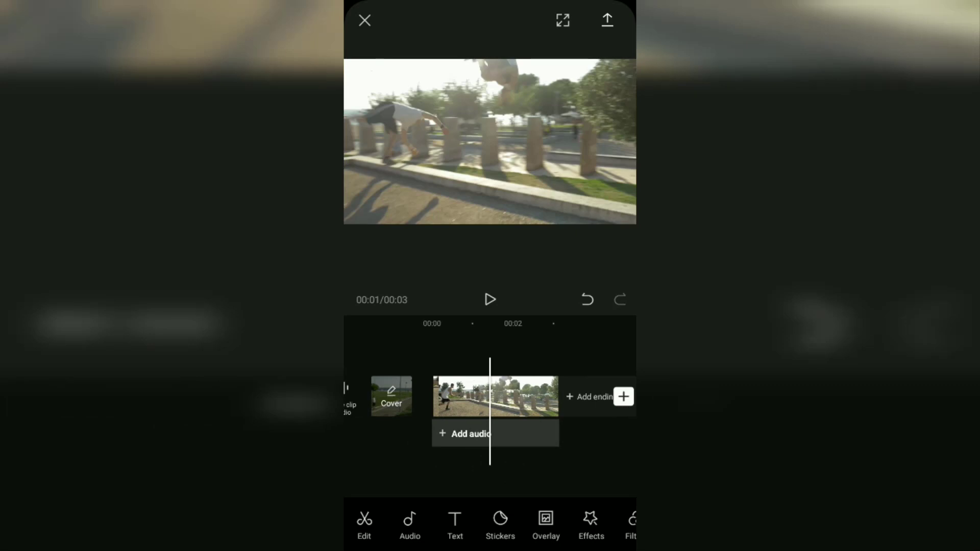
left_click(495, 396)
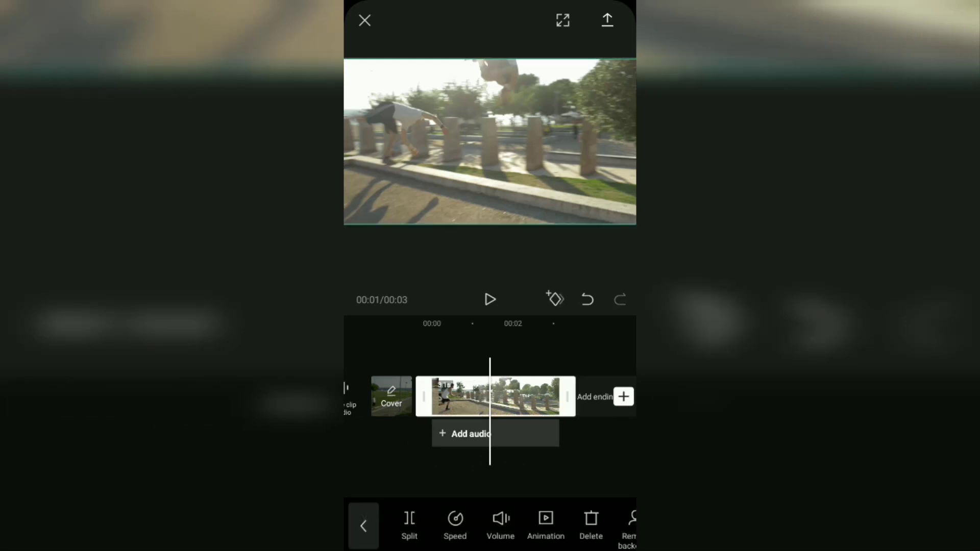